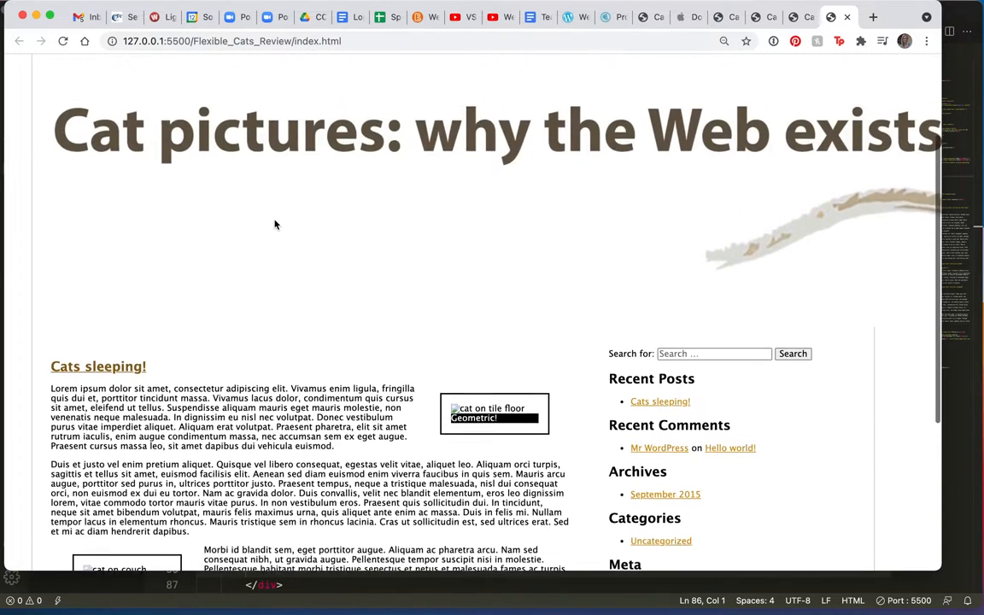
# Inspect the oversized header image in DevTools and select the div#page container to view its rules
pyautogui.scroll(-3)
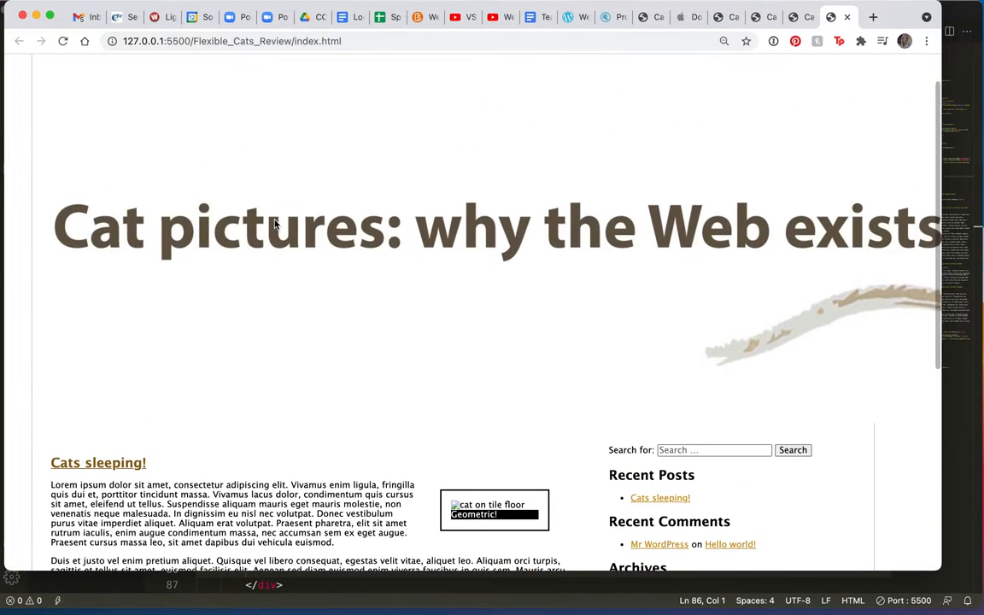
pyautogui.scroll(-3)
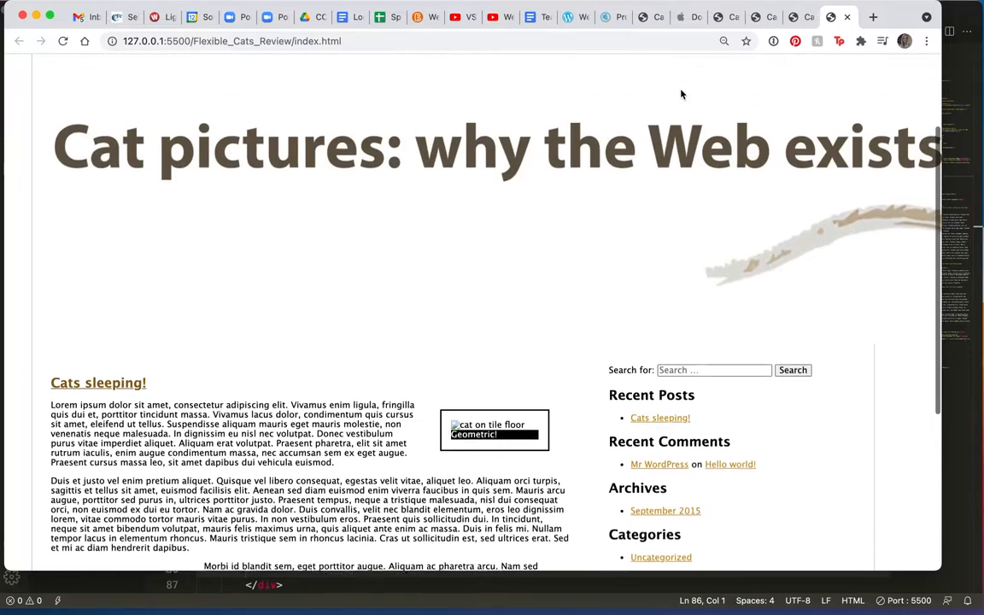
pyautogui.scroll(-3)
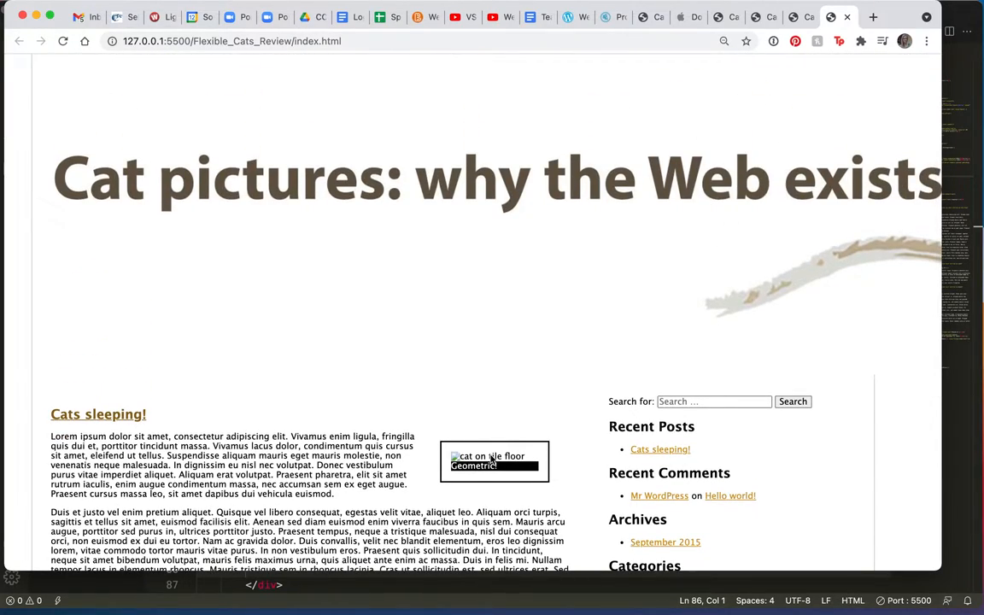
pyautogui.scroll(-3)
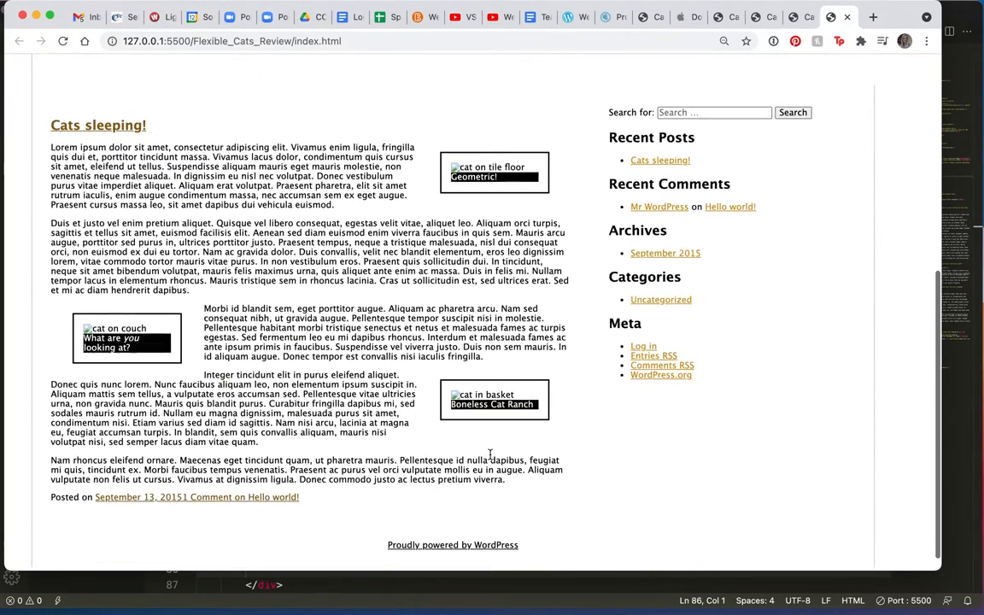
pyautogui.scroll(3)
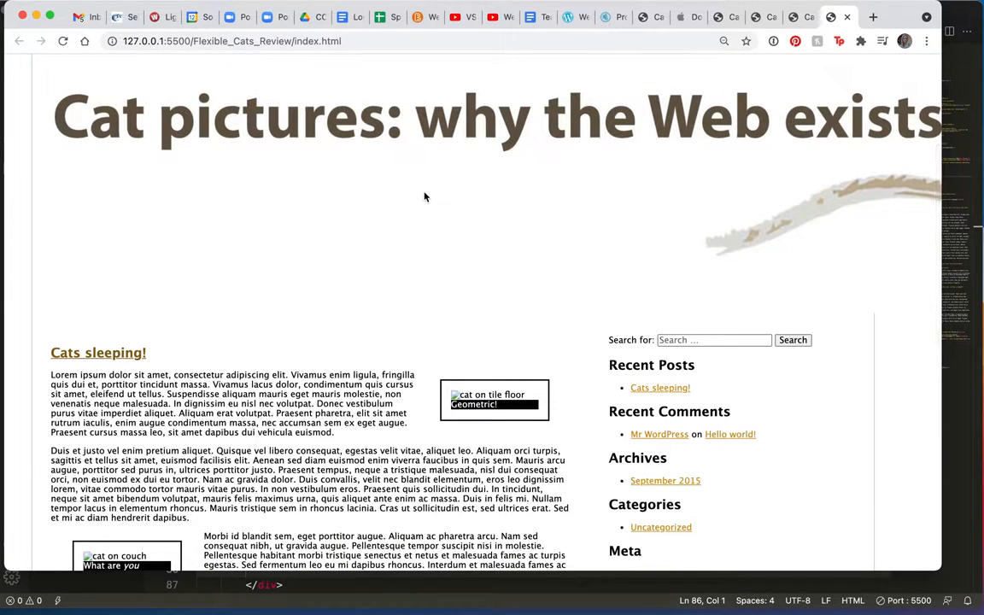
pyautogui.rightClick(425, 196)
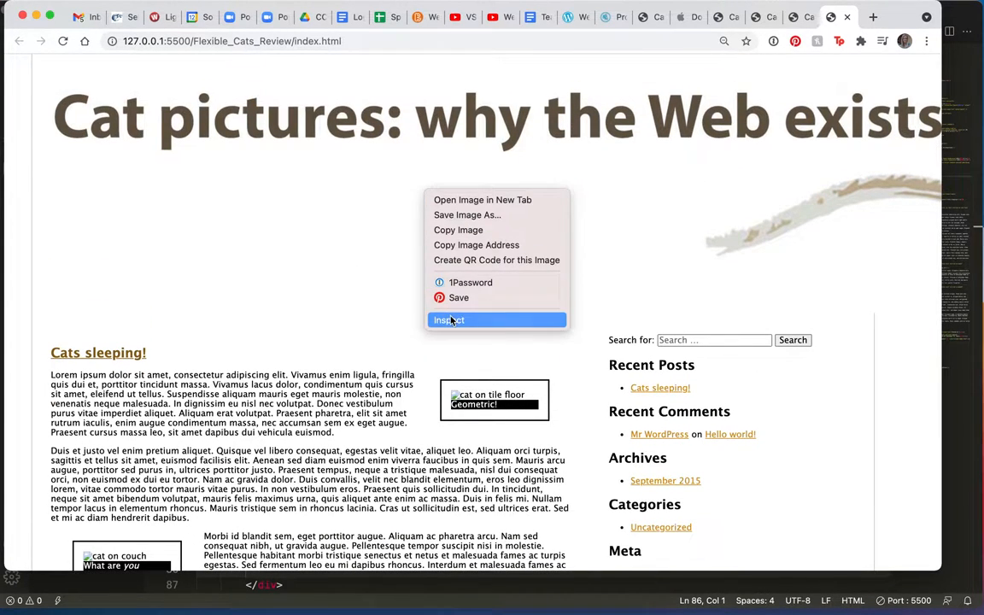
pyautogui.click(448, 319)
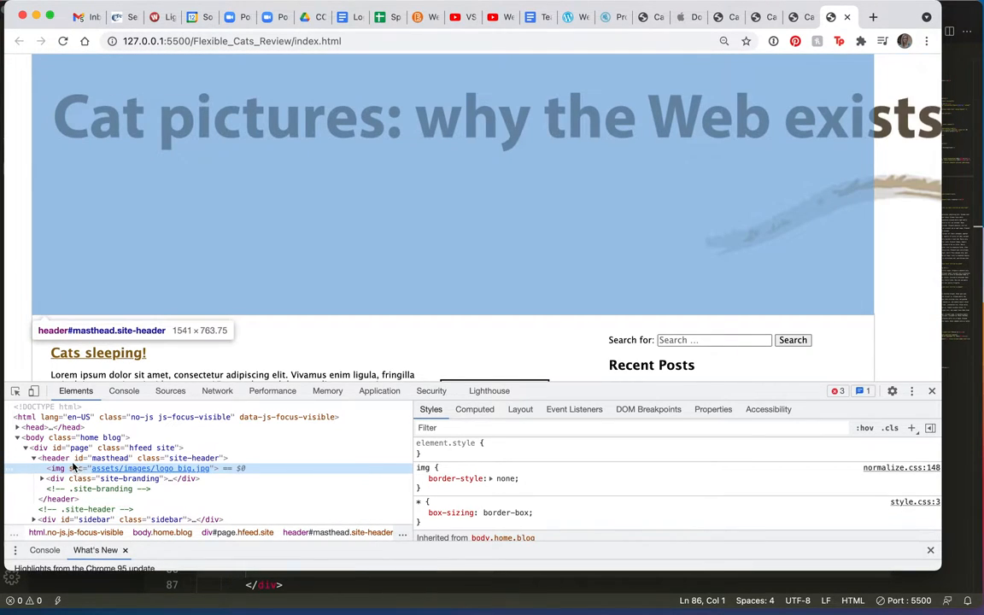
pyautogui.click(54, 458)
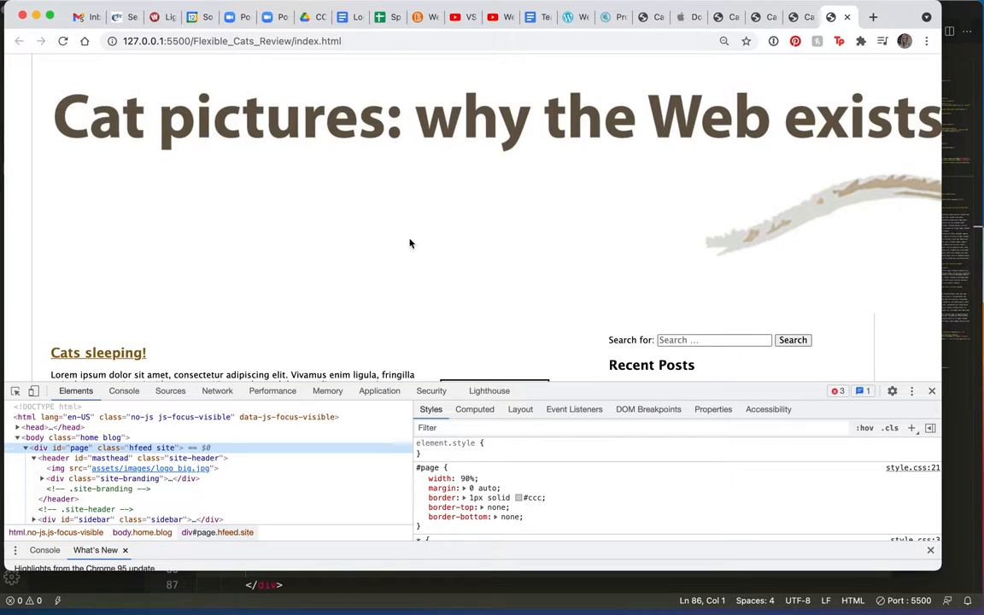
pyautogui.moveTo(305, 263)
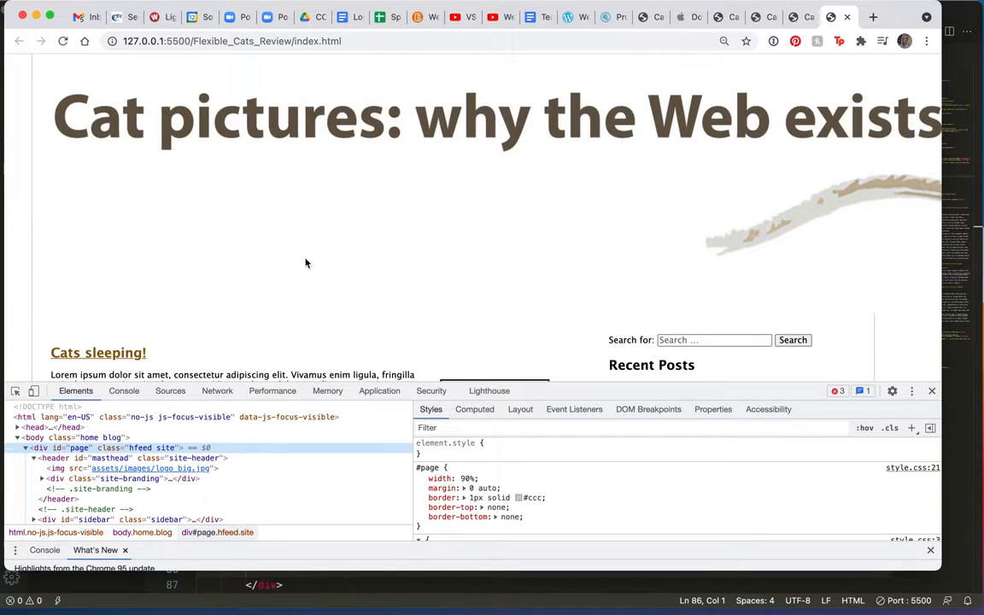
pyautogui.moveTo(60, 468)
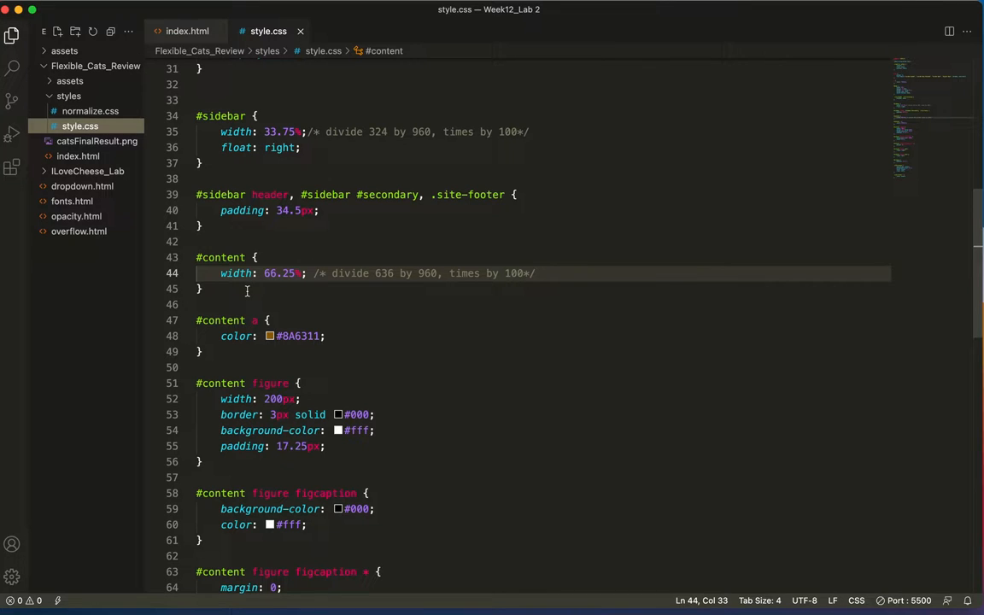
# Add an img { max-width:100%; } rule after .site-branding in style.css
pyautogui.scroll(3)
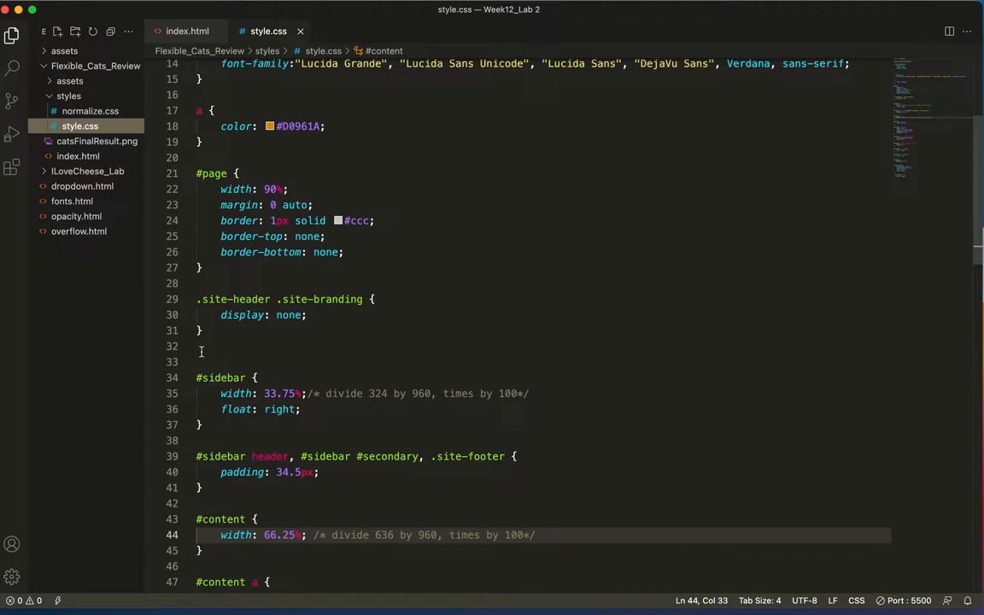
pyautogui.press('enter')
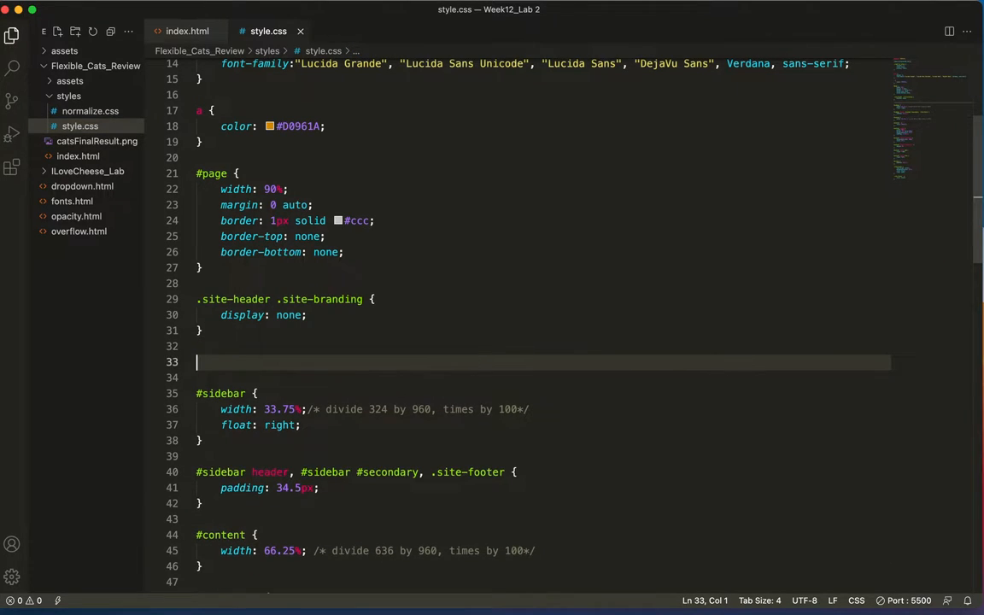
pyautogui.write('img {')
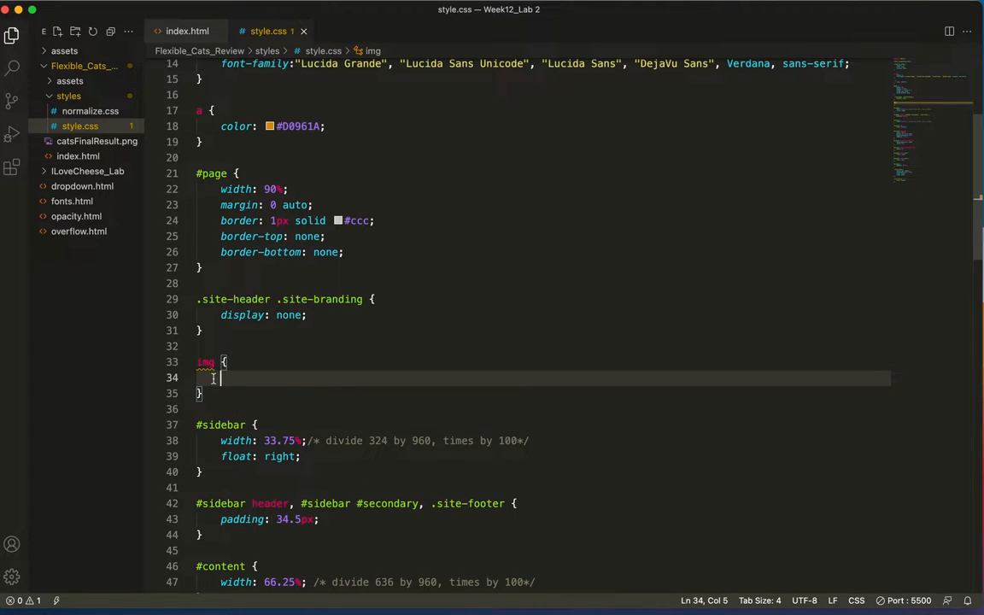
pyautogui.write('max-')
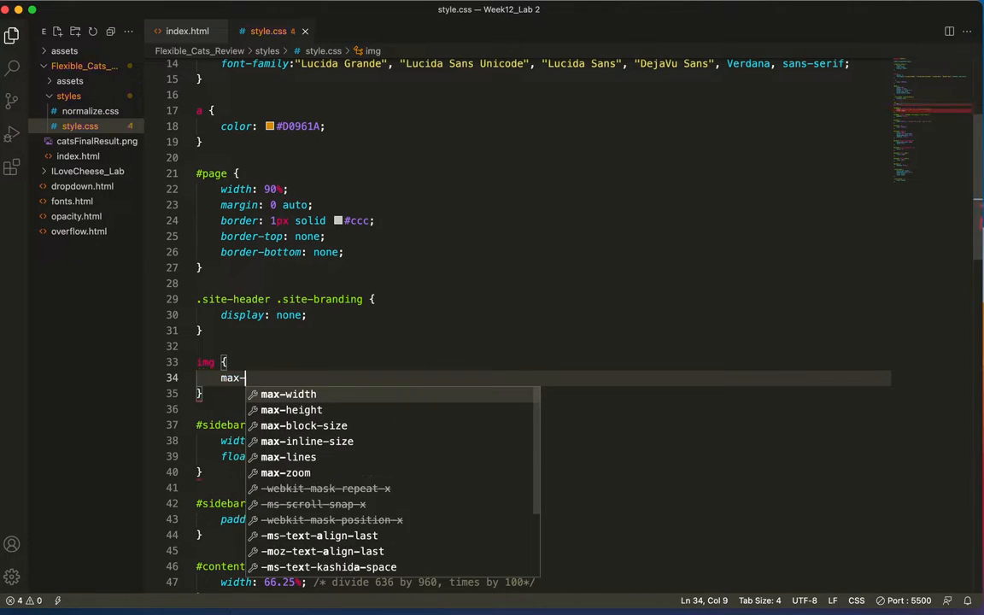
pyautogui.write('width:1')
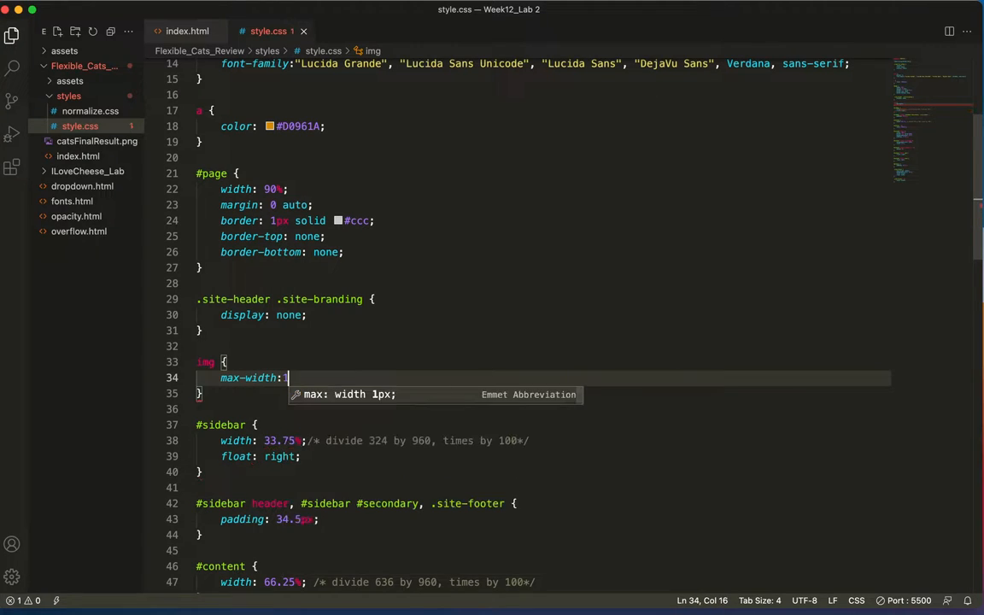
pyautogui.write('00')
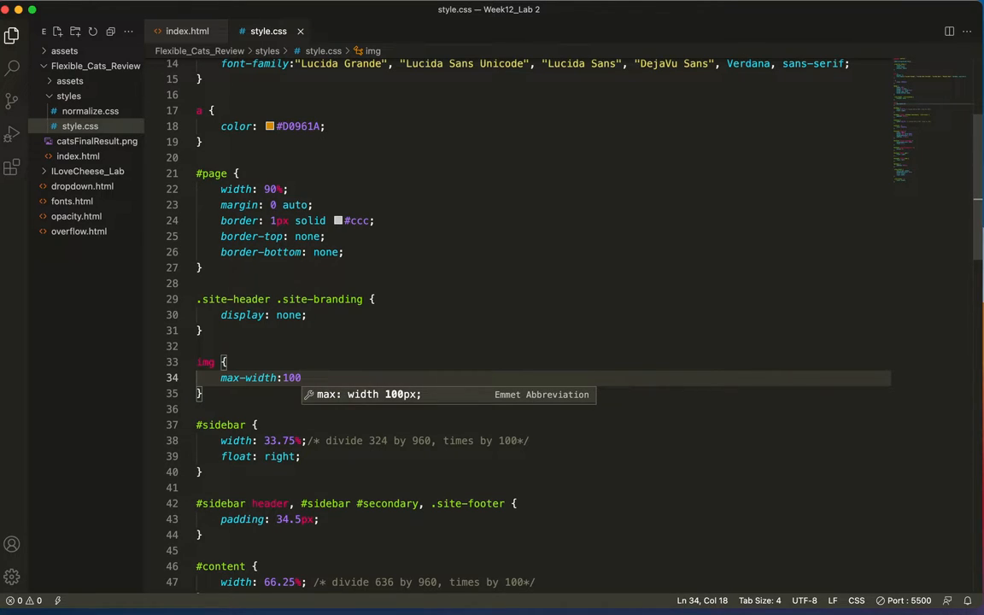
pyautogui.write('%;')
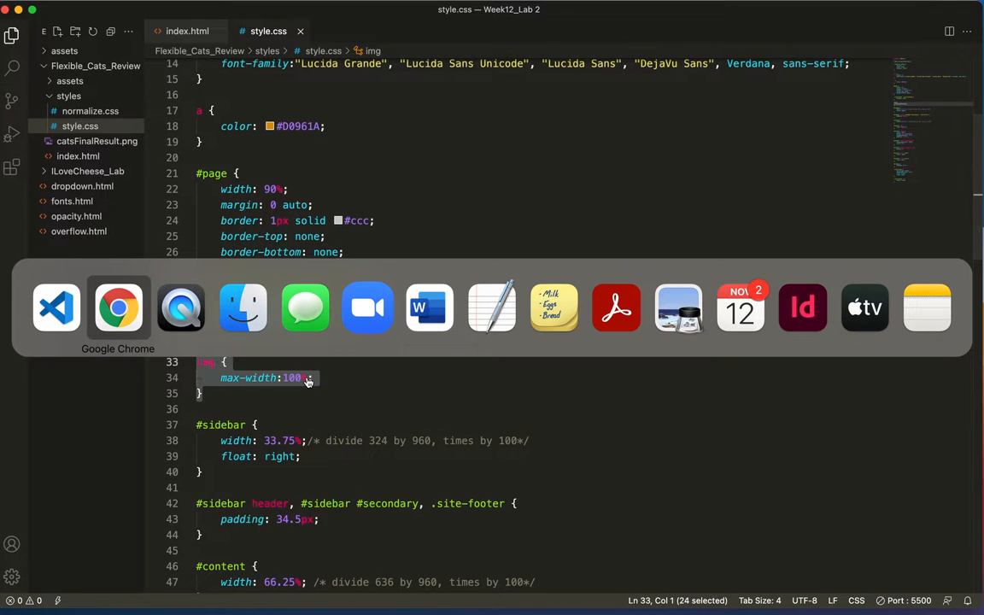
# Reload the cats page in Chrome and scroll to confirm the header image fits
pyautogui.click(118, 307)
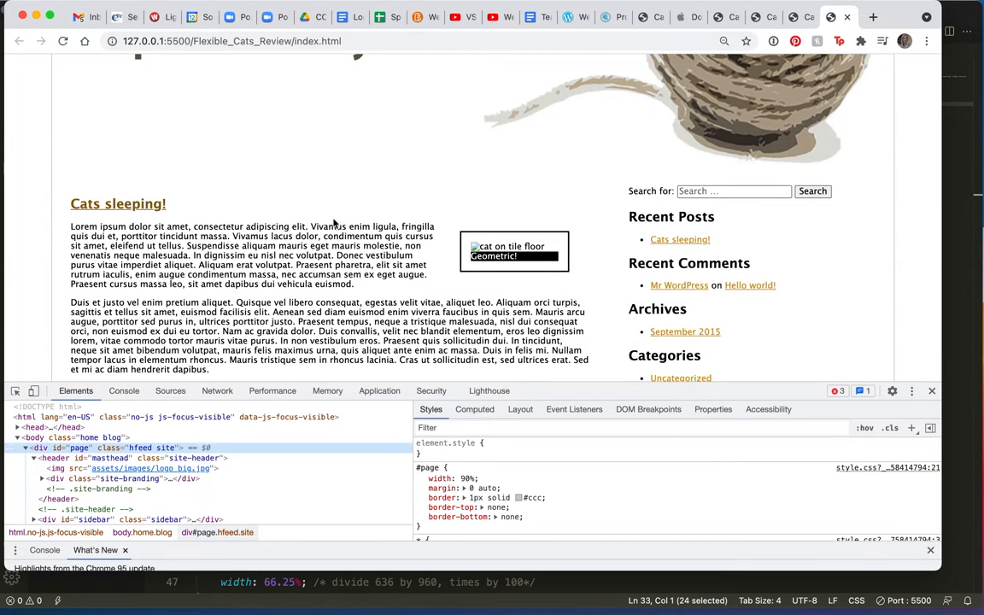
pyautogui.scroll(3)
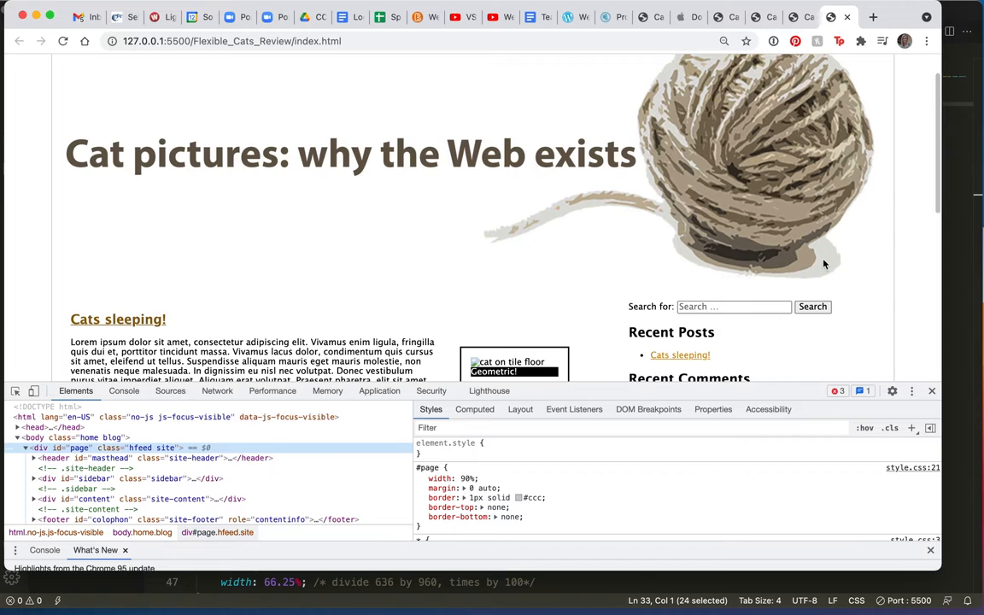
pyautogui.scroll(-3)
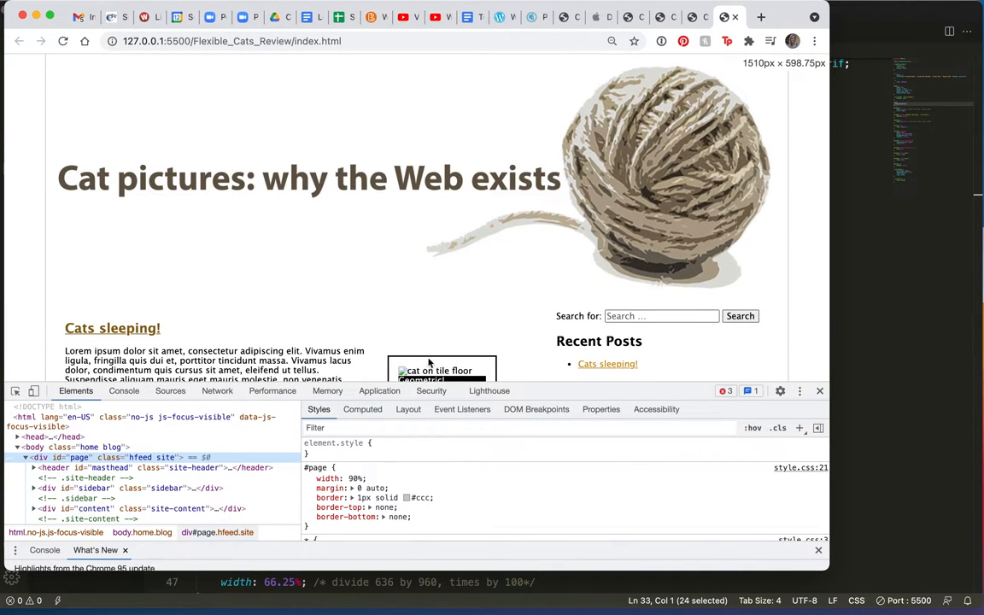
pyautogui.scroll(-3)
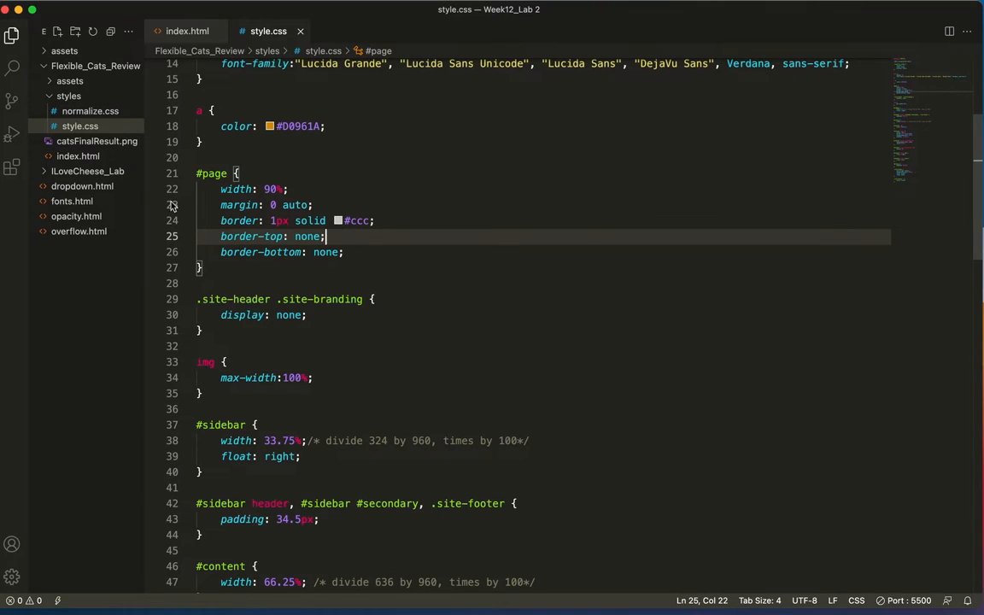
# Search style.css for 'cat', then open index.html from the Explorer
pyautogui.scroll(3)
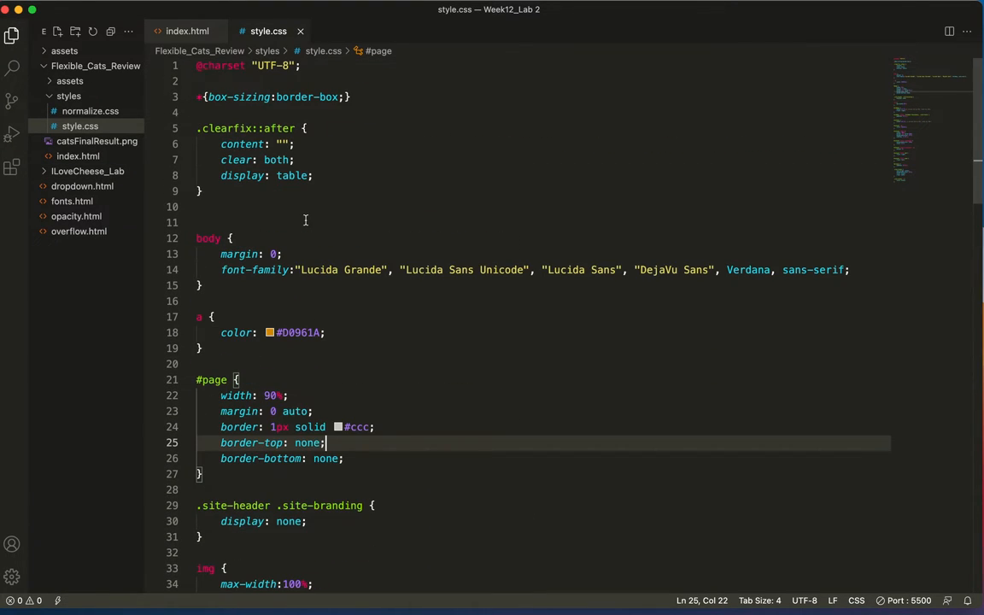
pyautogui.press('cmd+f')
pyautogui.write('cat')
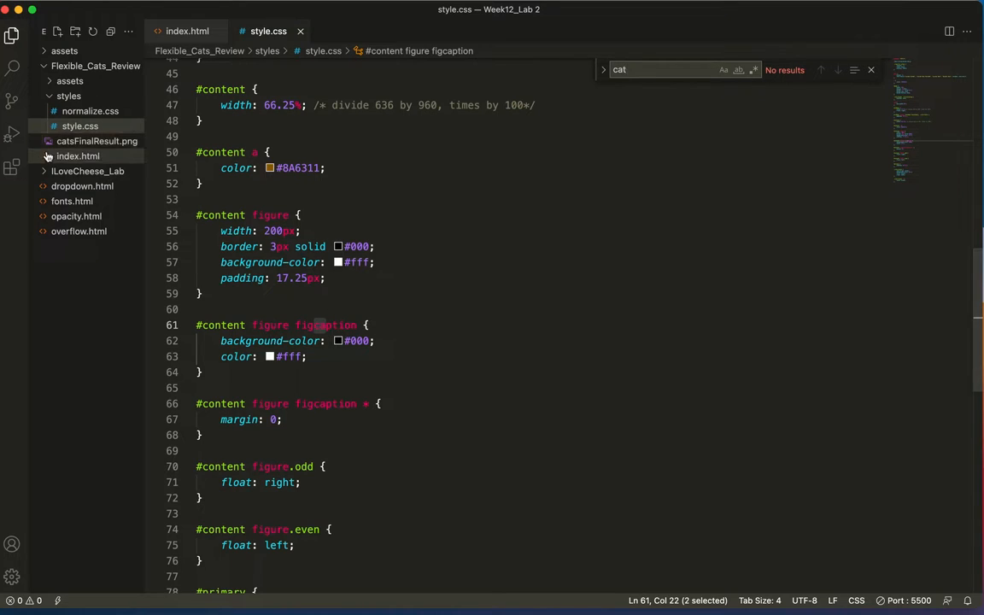
pyautogui.click(78, 156)
pyautogui.write(' on')
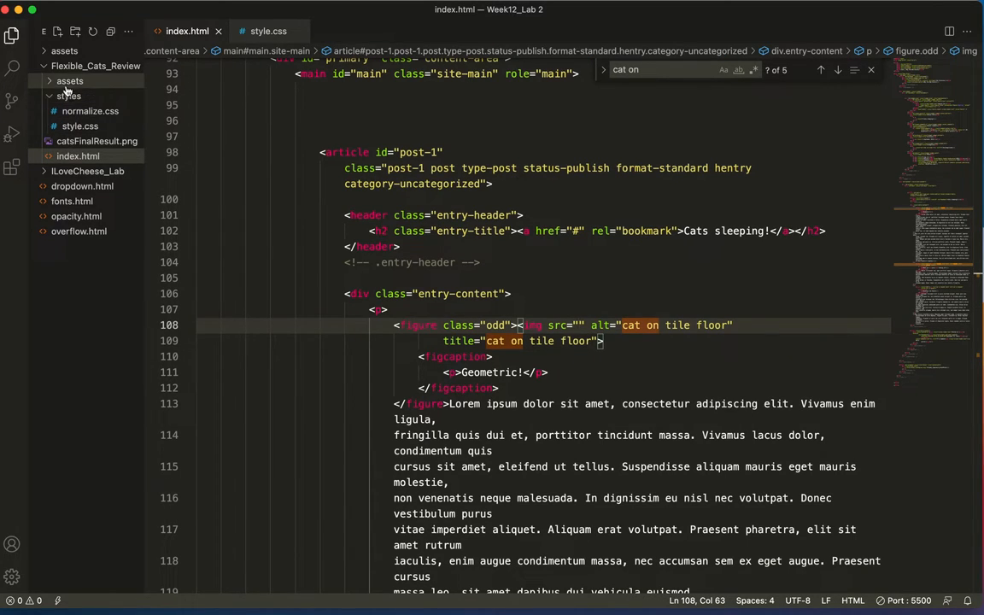
# Type assets/images/ into the first figure's img src and expand the images folder
pyautogui.write('as')
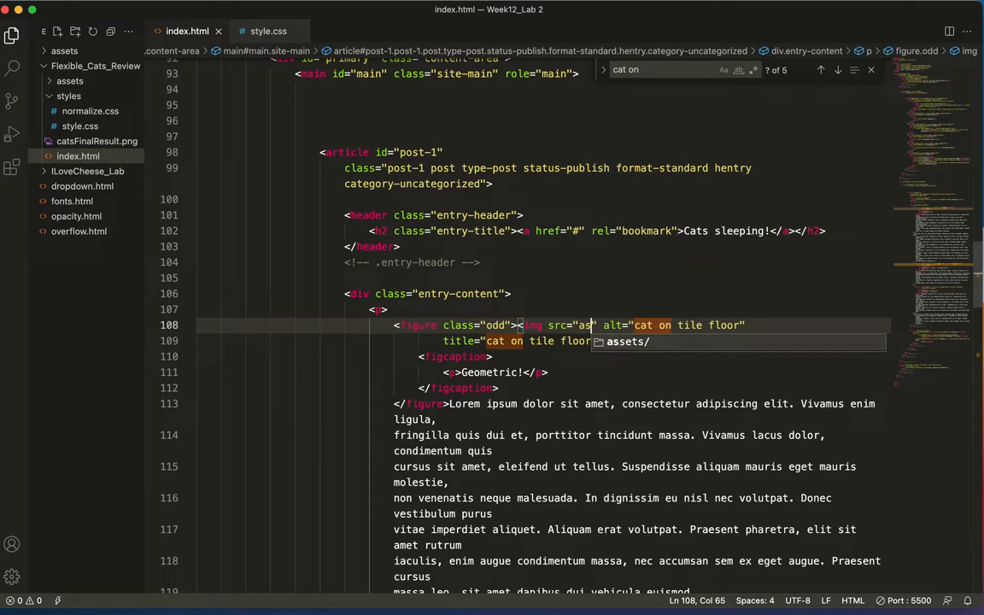
pyautogui.write('sets/')
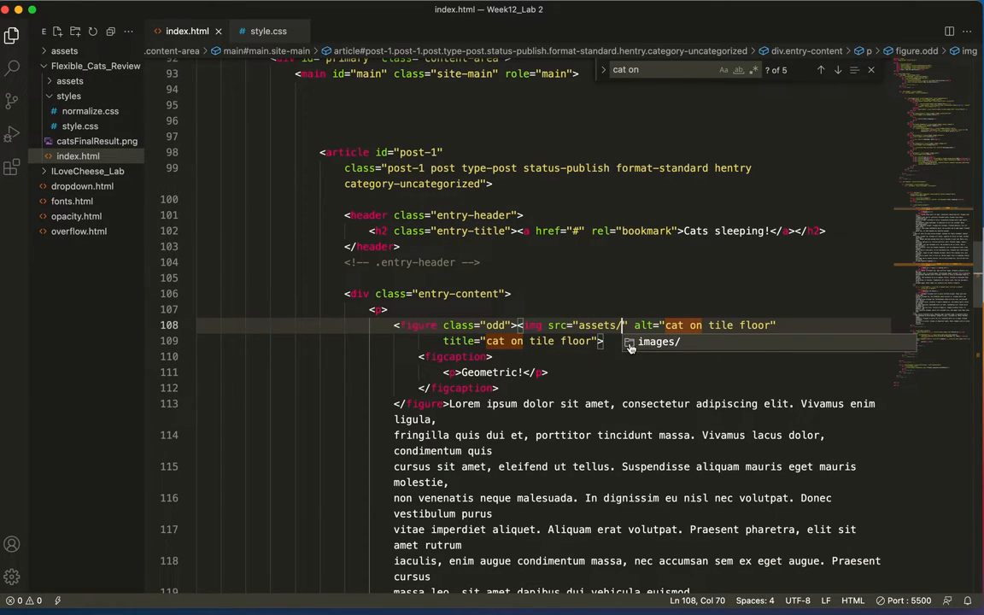
pyautogui.write('images/')
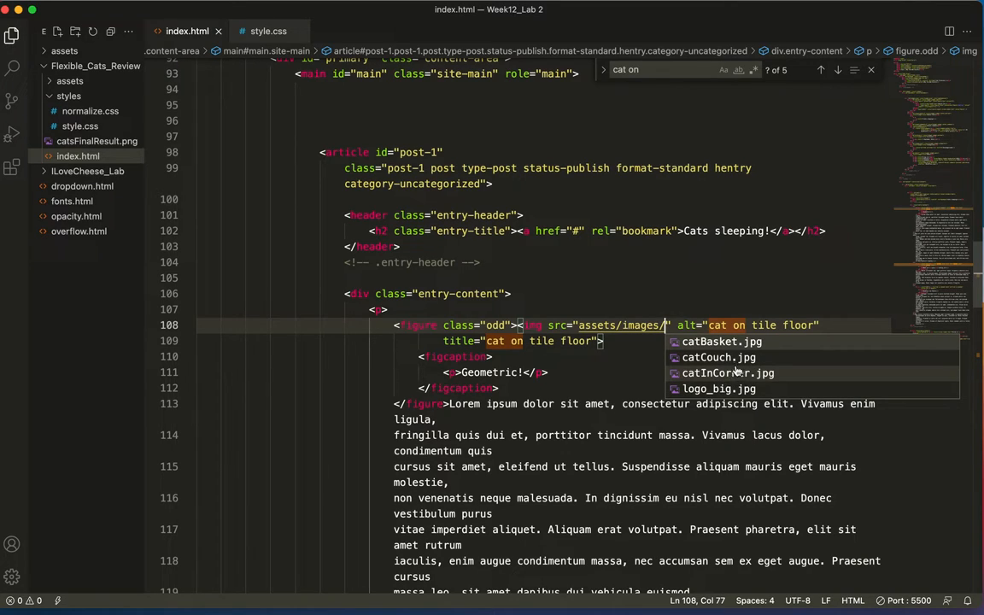
pyautogui.moveTo(718, 357)
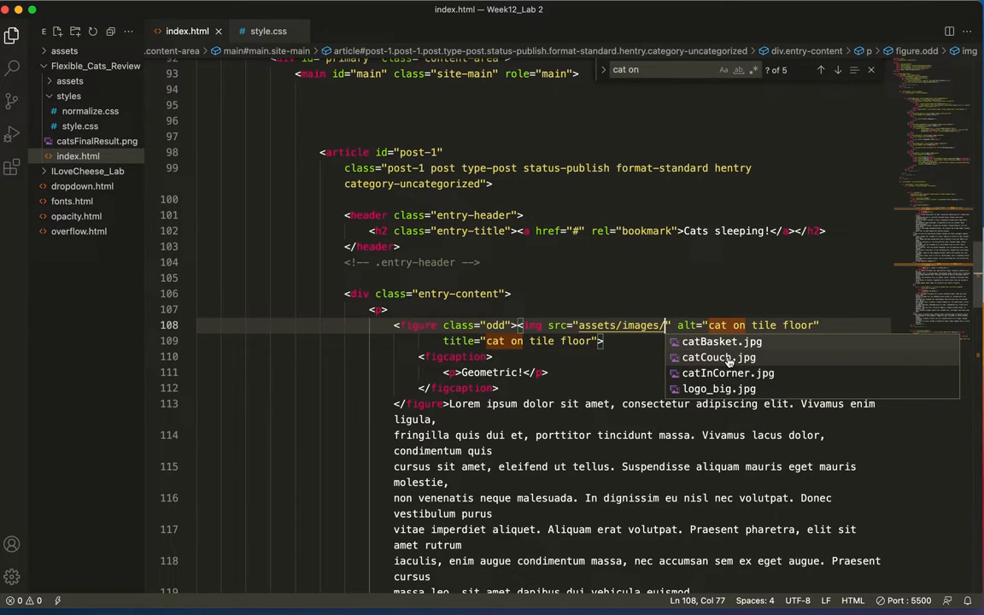
pyautogui.moveTo(727, 372)
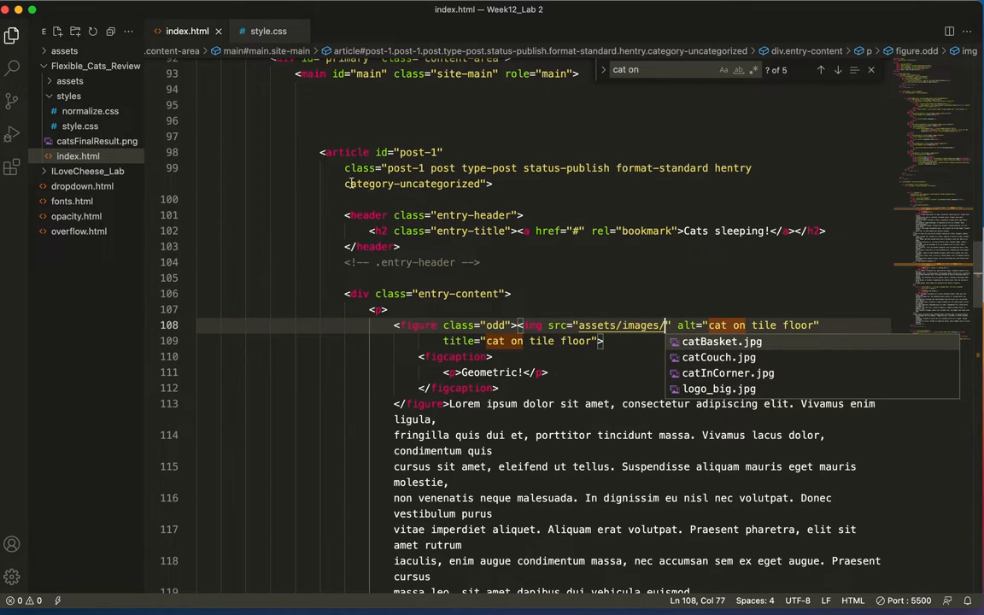
pyautogui.click(68, 95)
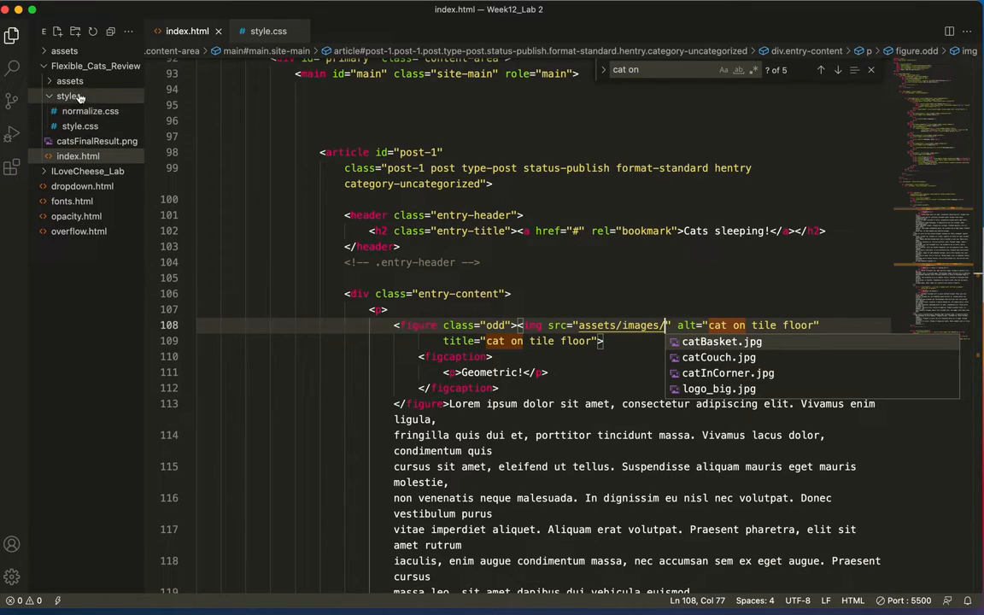
pyautogui.click(68, 80)
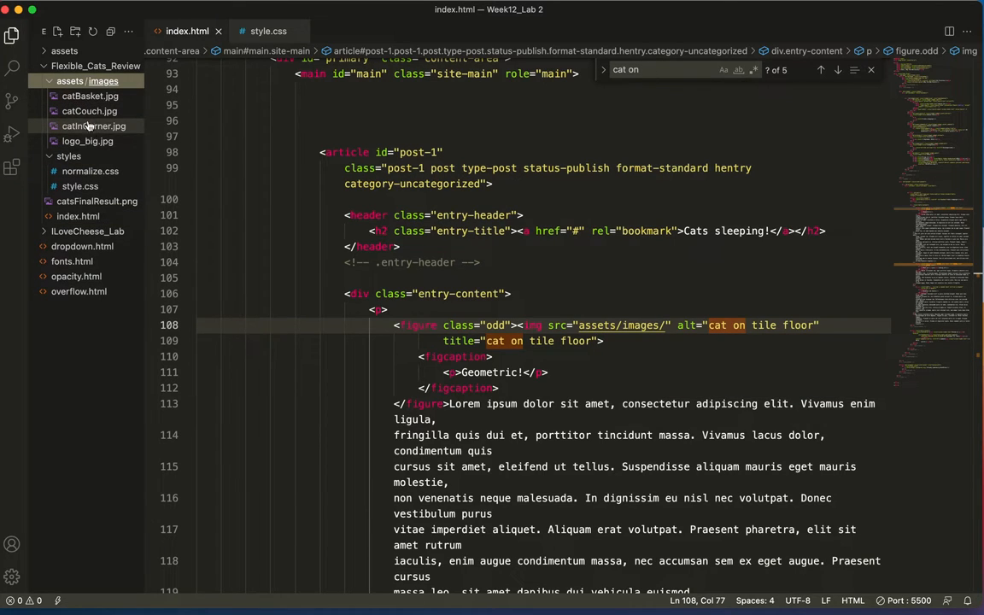
# Preview catBasket.jpg, catCouch.jpg and catInCorner.jpg, then return to index.html
pyautogui.click(89, 95)
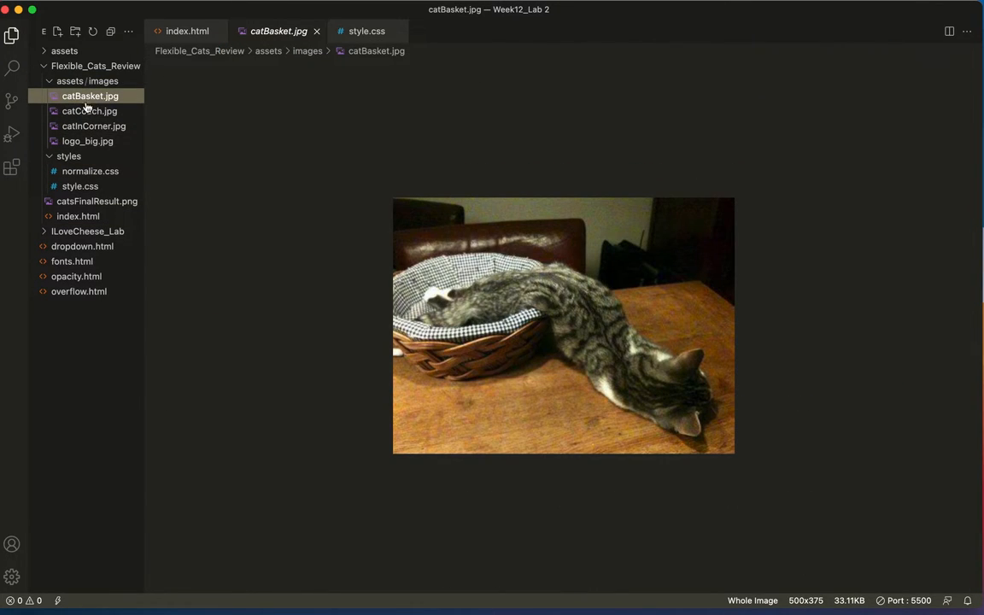
pyautogui.click(89, 111)
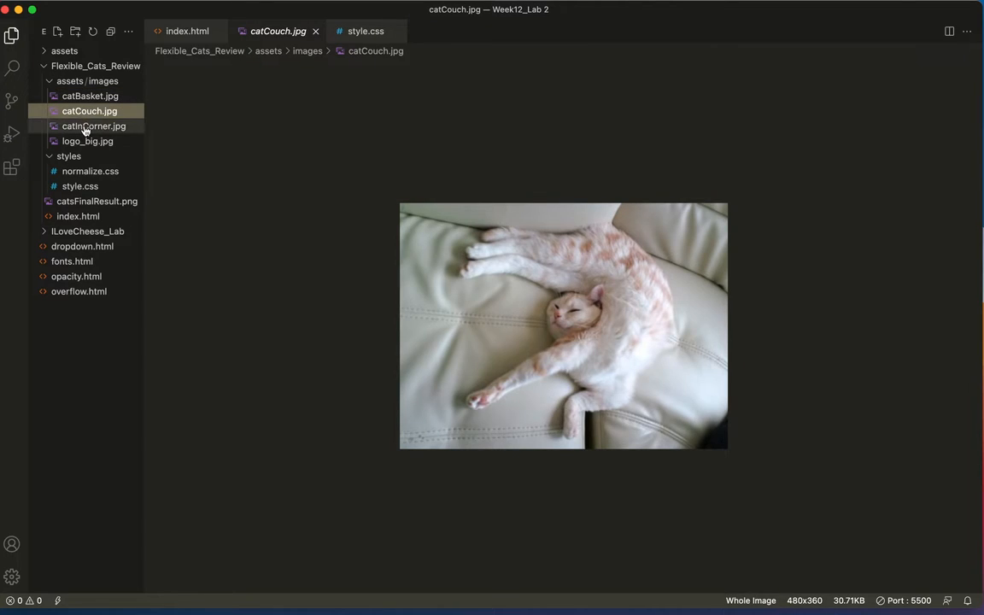
pyautogui.click(93, 126)
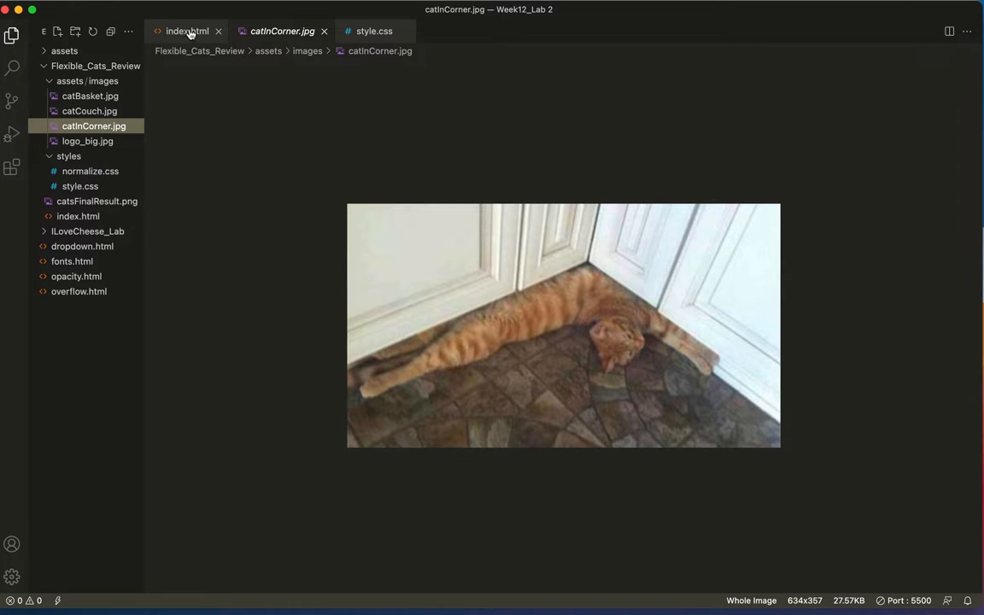
pyautogui.click(186, 31)
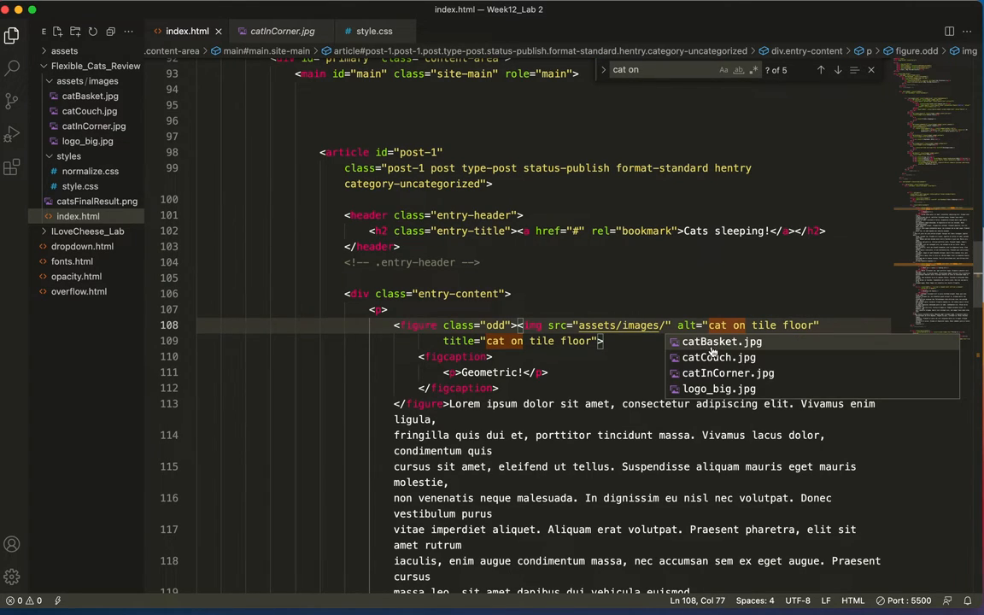
# Complete the first figure's photo from autocomplete and enter the couch figure's assets/images/catCouch.jpg path
pyautogui.click(727, 372)
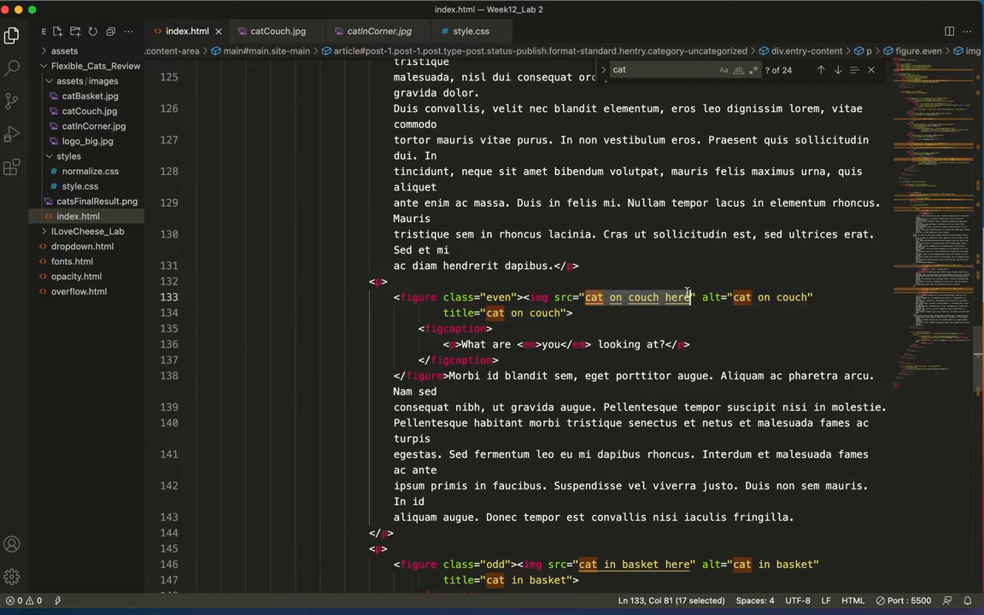
pyautogui.write('ass')
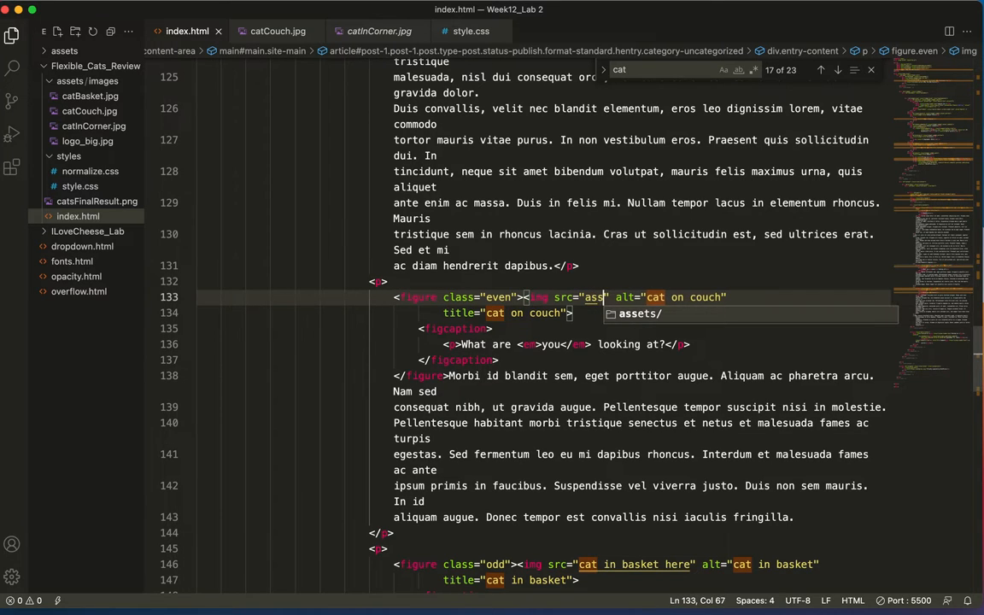
pyautogui.write('ets/images/catCouch.jpg')
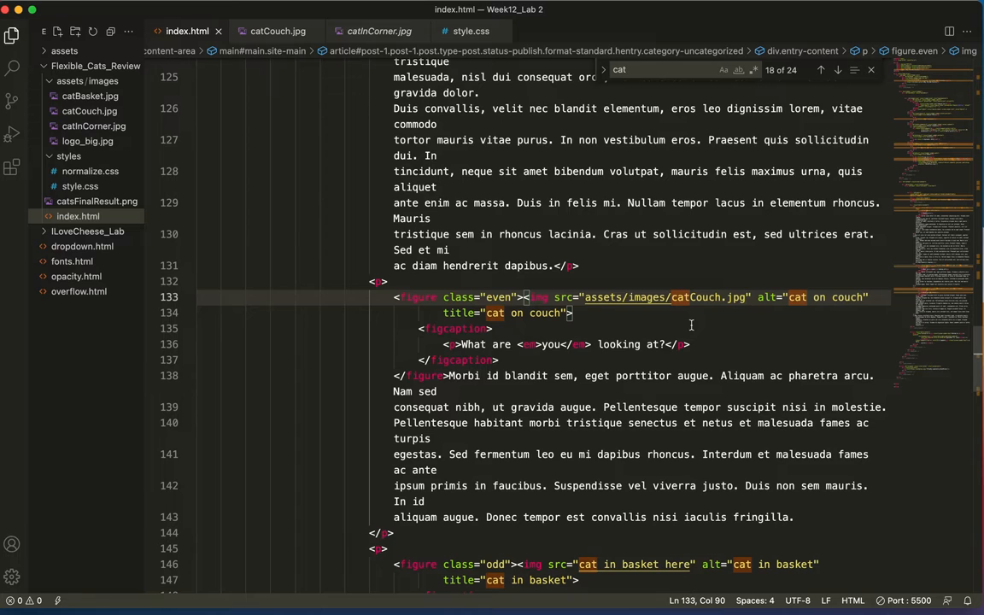
pyautogui.moveTo(646, 425)
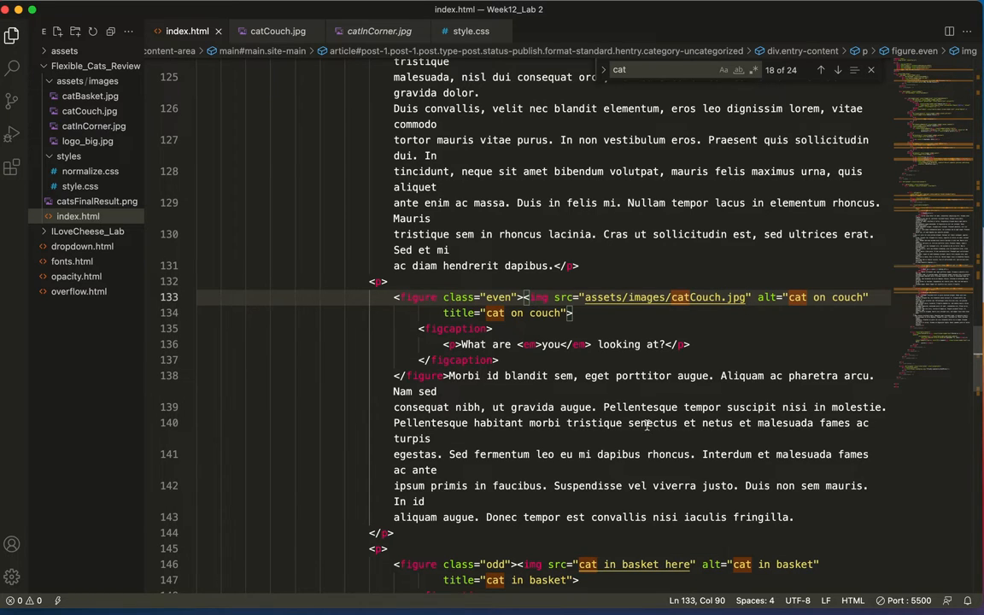
pyautogui.scroll(-3)
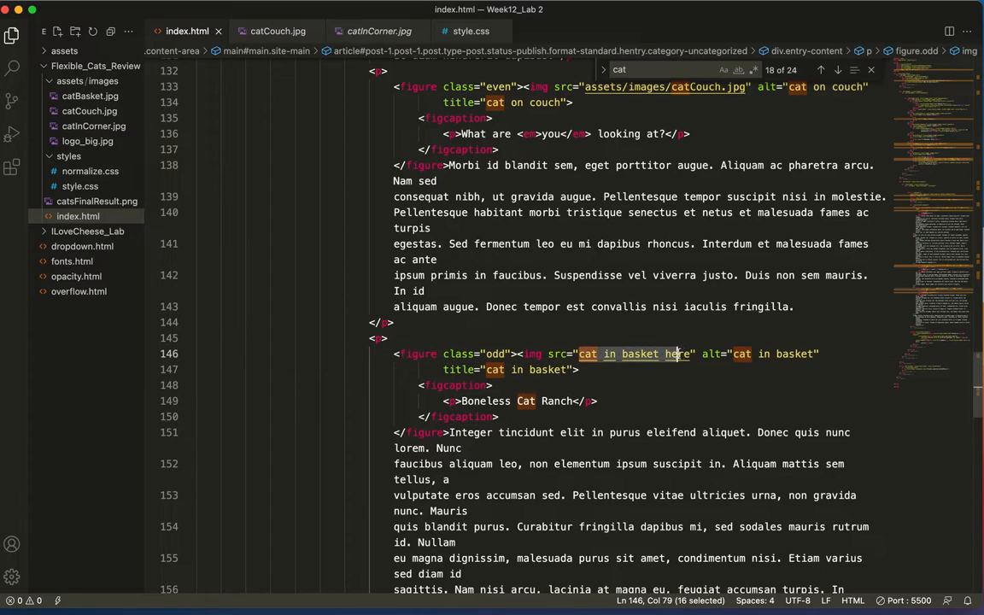
# Type the basket figure's assets path and pick catBasket.jpg from the suggestions
pyautogui.write('as')
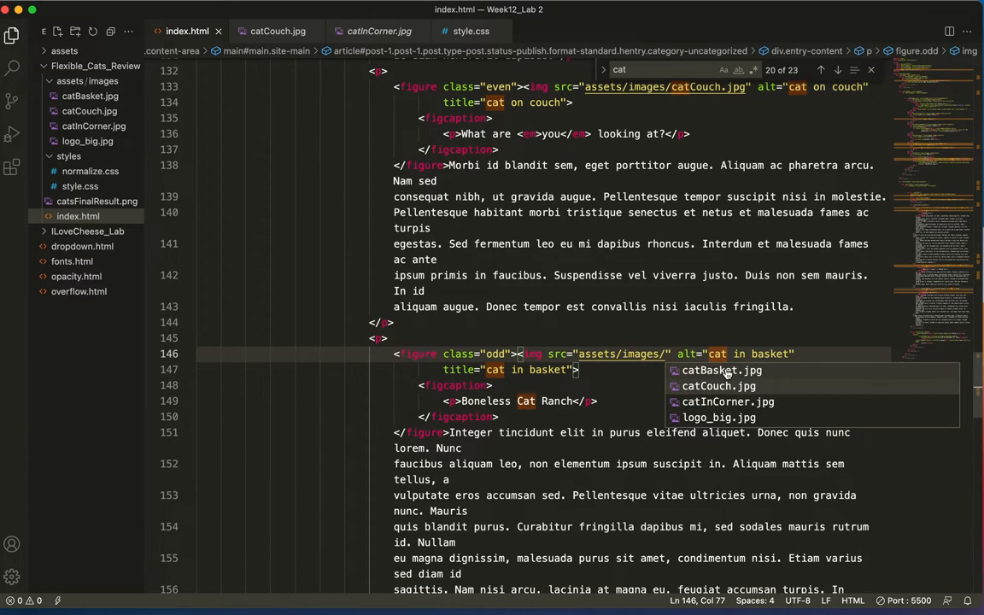
pyautogui.click(721, 370)
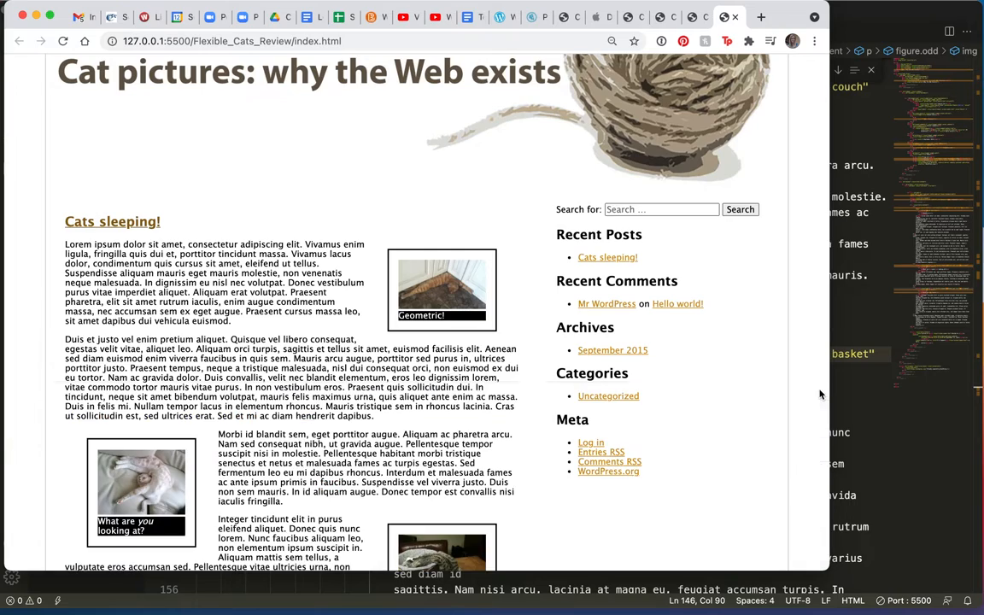
# Scroll through the cats page to check all three figure photos
pyautogui.scroll(-3)
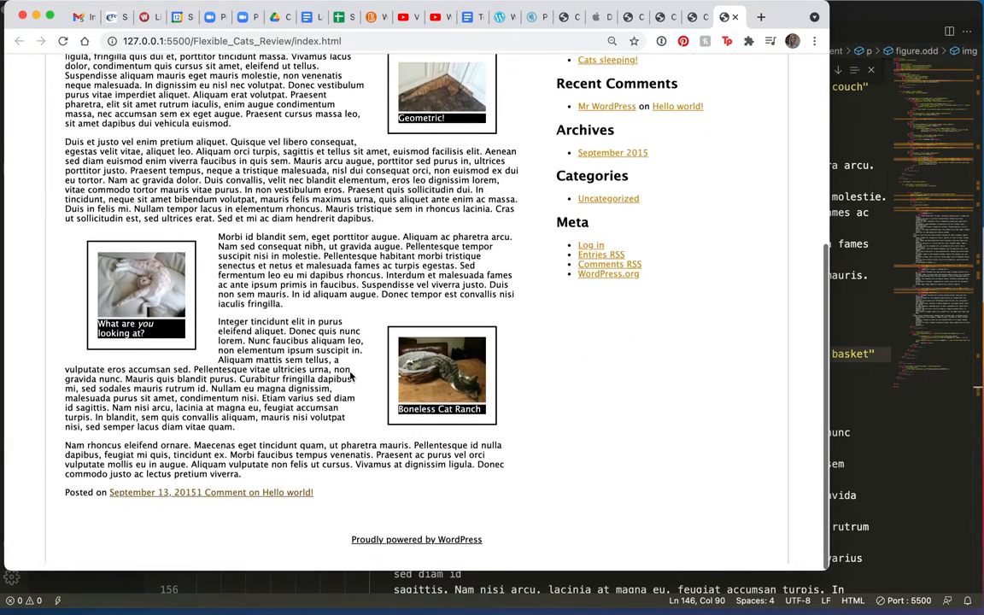
pyautogui.scroll(3)
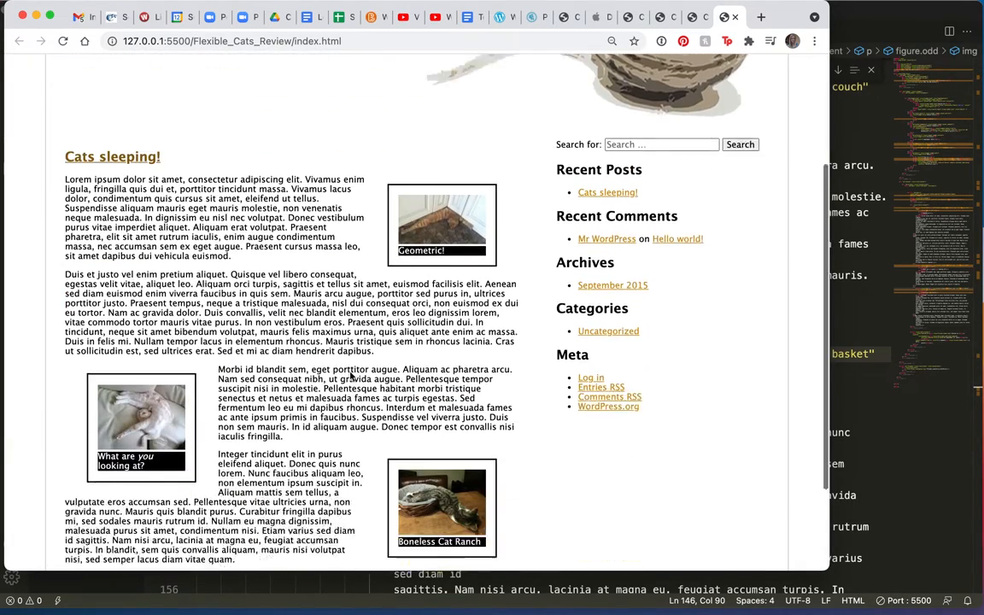
pyautogui.scroll(-3)
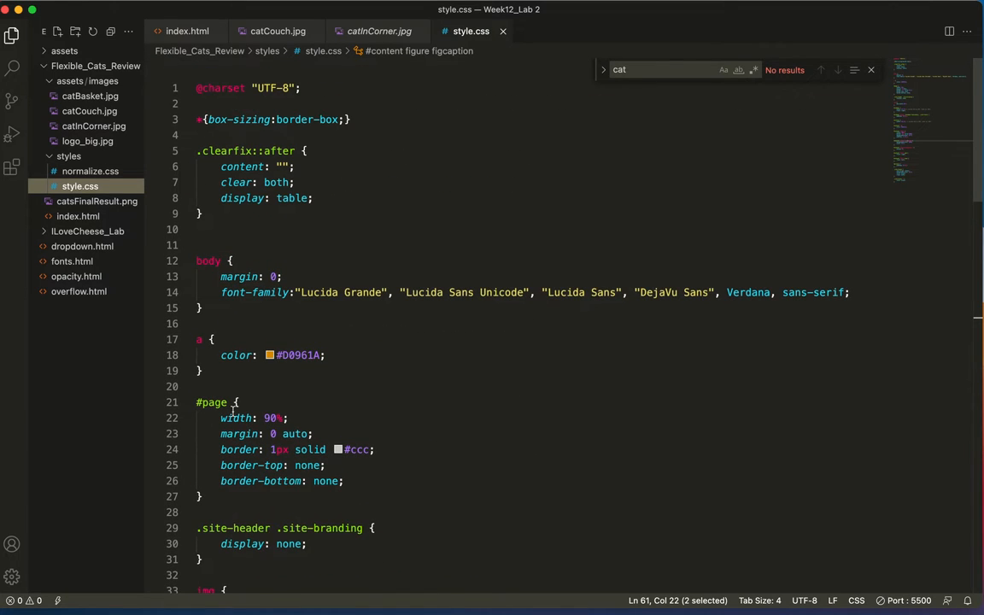
# Comment out the max-width:100% line in the img rule of style.css
pyautogui.scroll(-3)
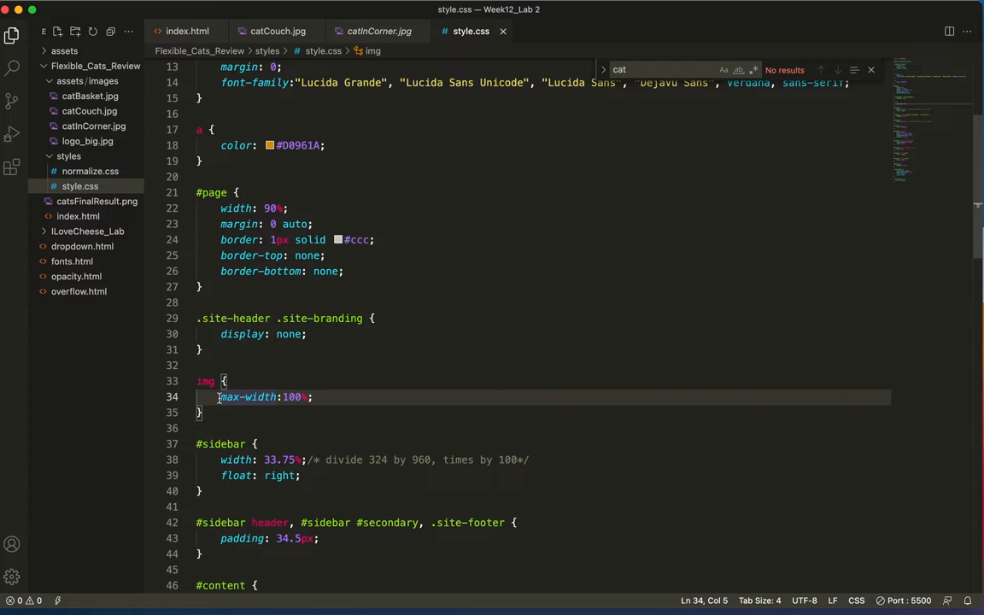
pyautogui.press('cmd+/')
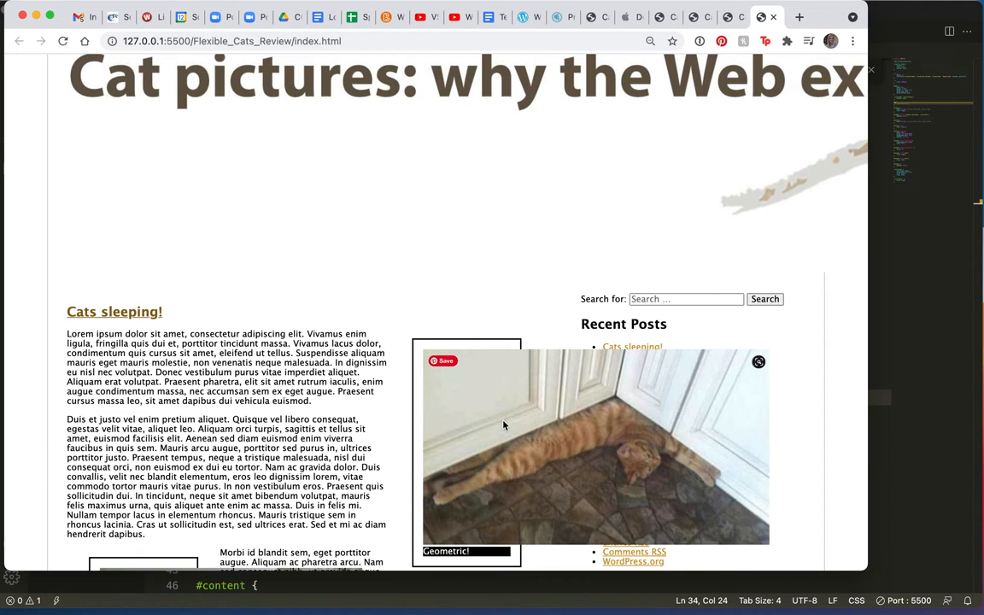
# Scroll down the cats page to see the couch and basket photos overflowing their figures
pyautogui.scroll(-3)
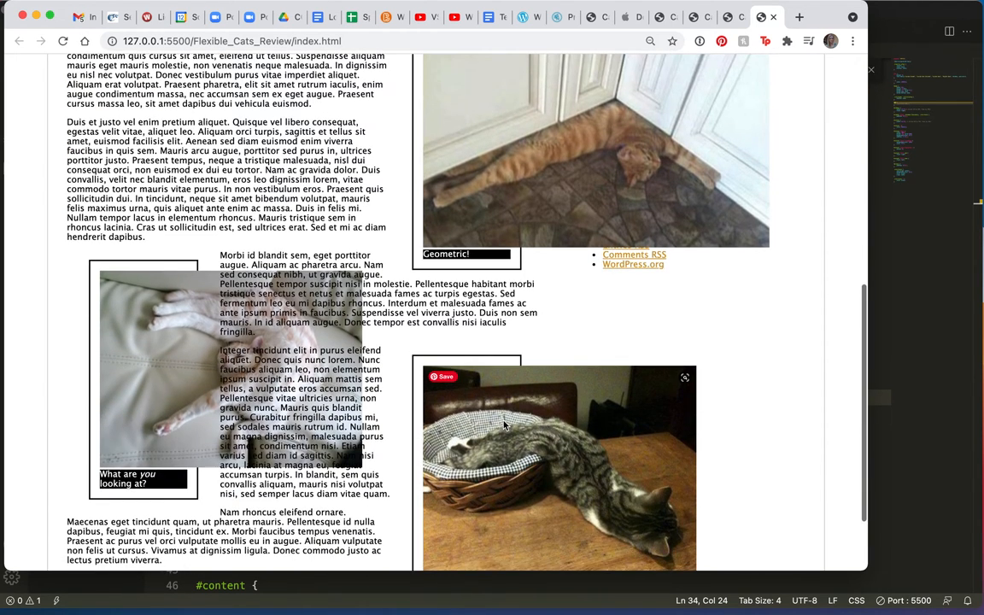
pyautogui.scroll(-3)
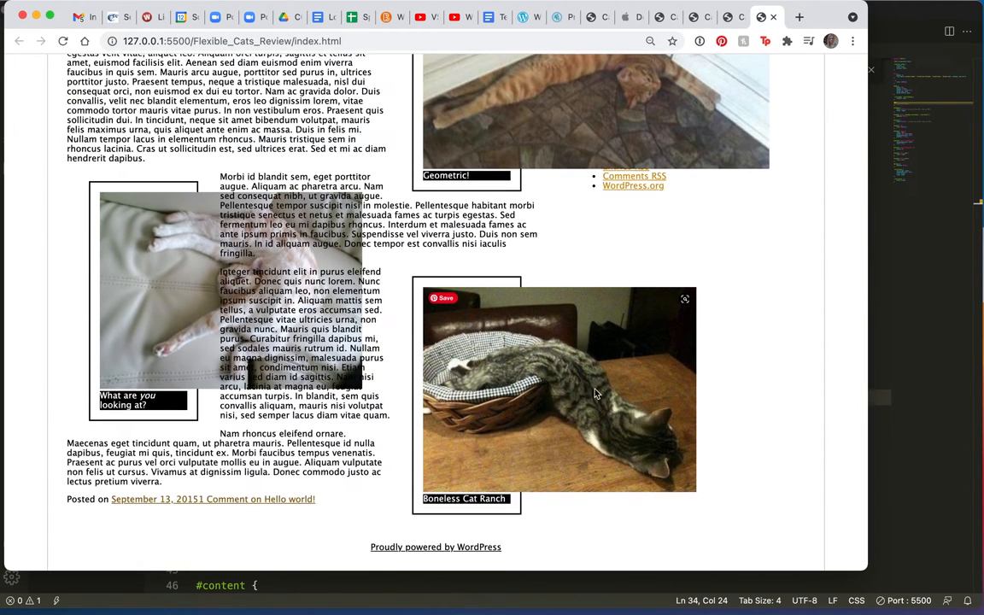
pyautogui.moveTo(607, 429)
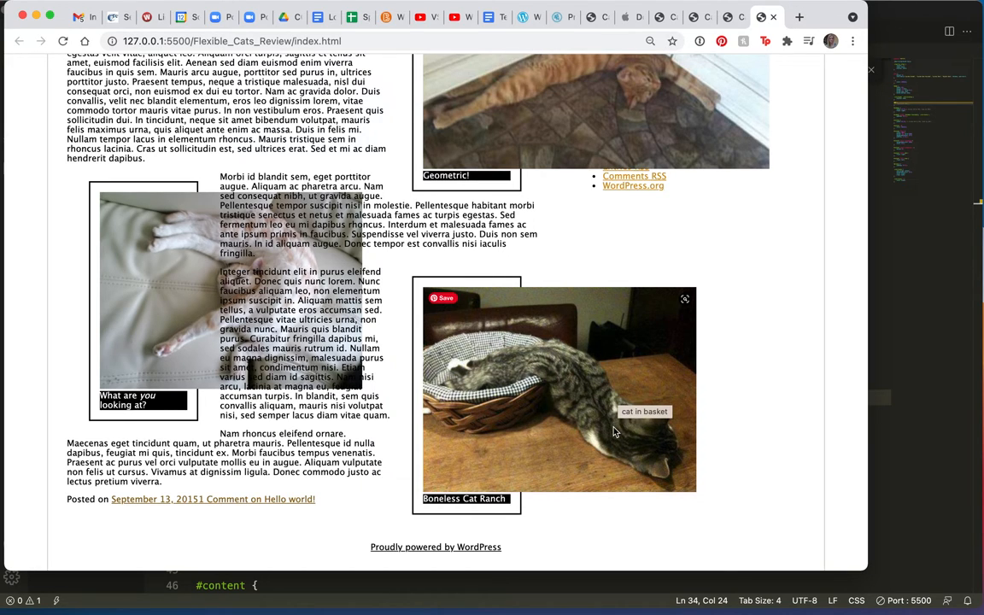
pyautogui.moveTo(875, 296)
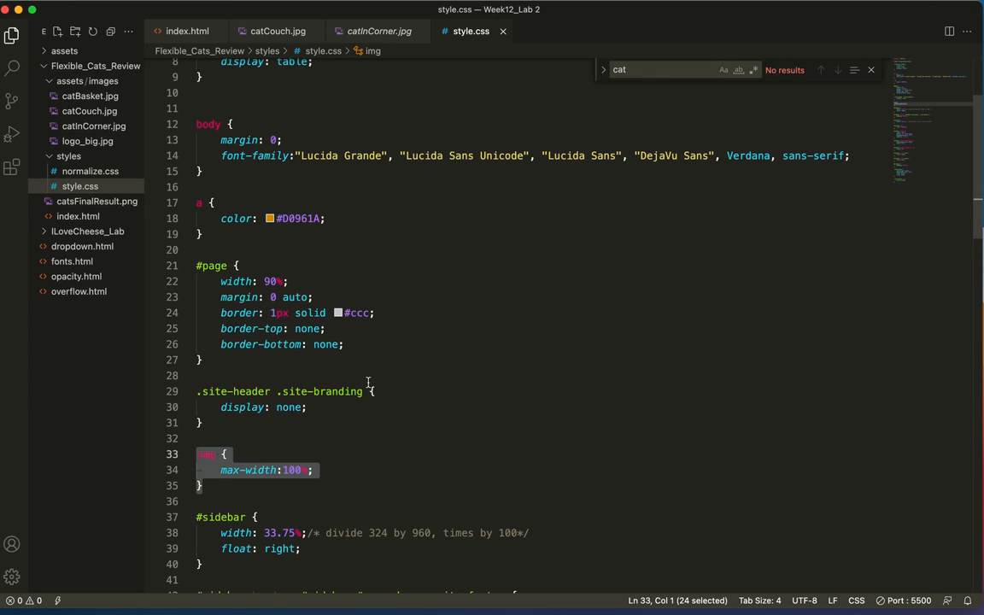
pyautogui.moveTo(838, 445)
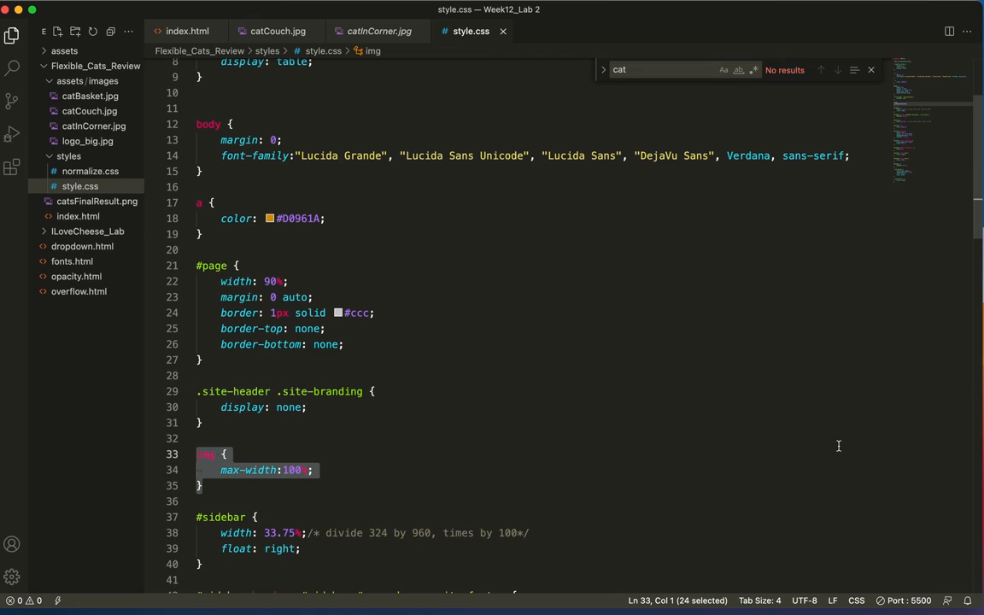